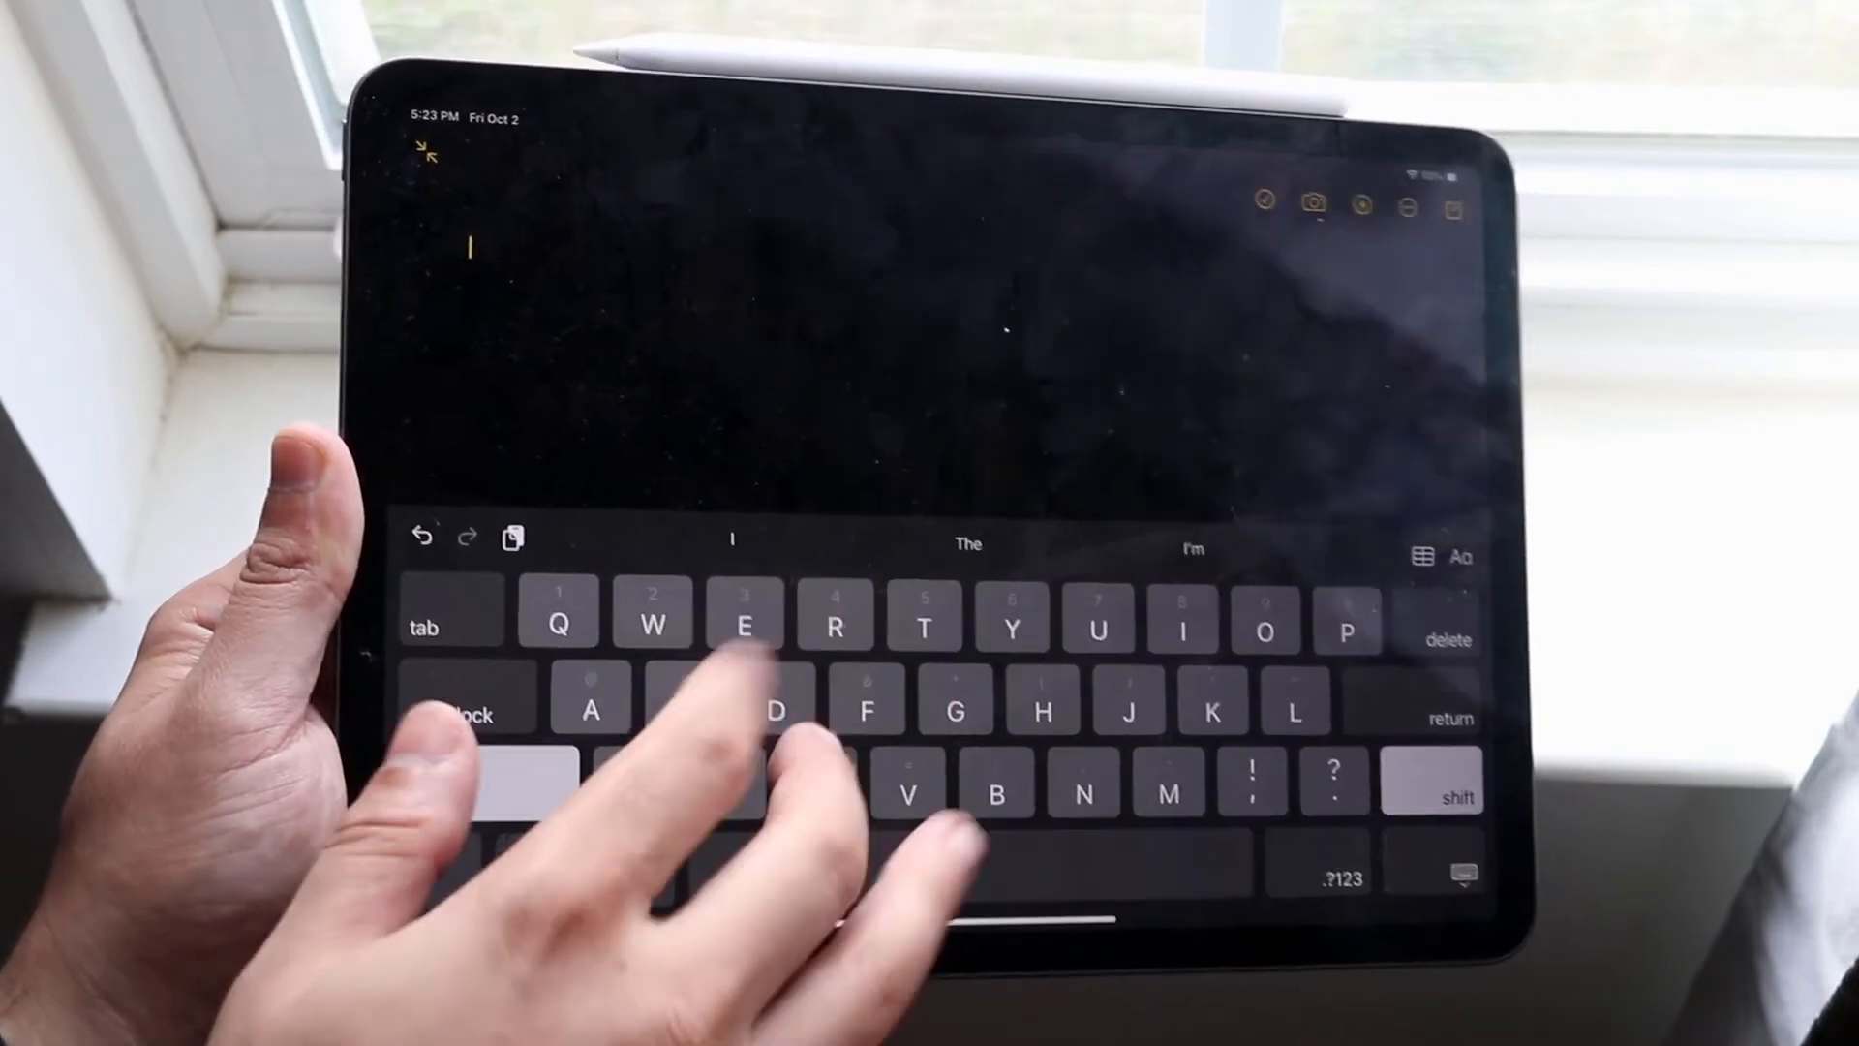
Begin the blank note by entering its first characters so it reads 'Cs'.
type("s")
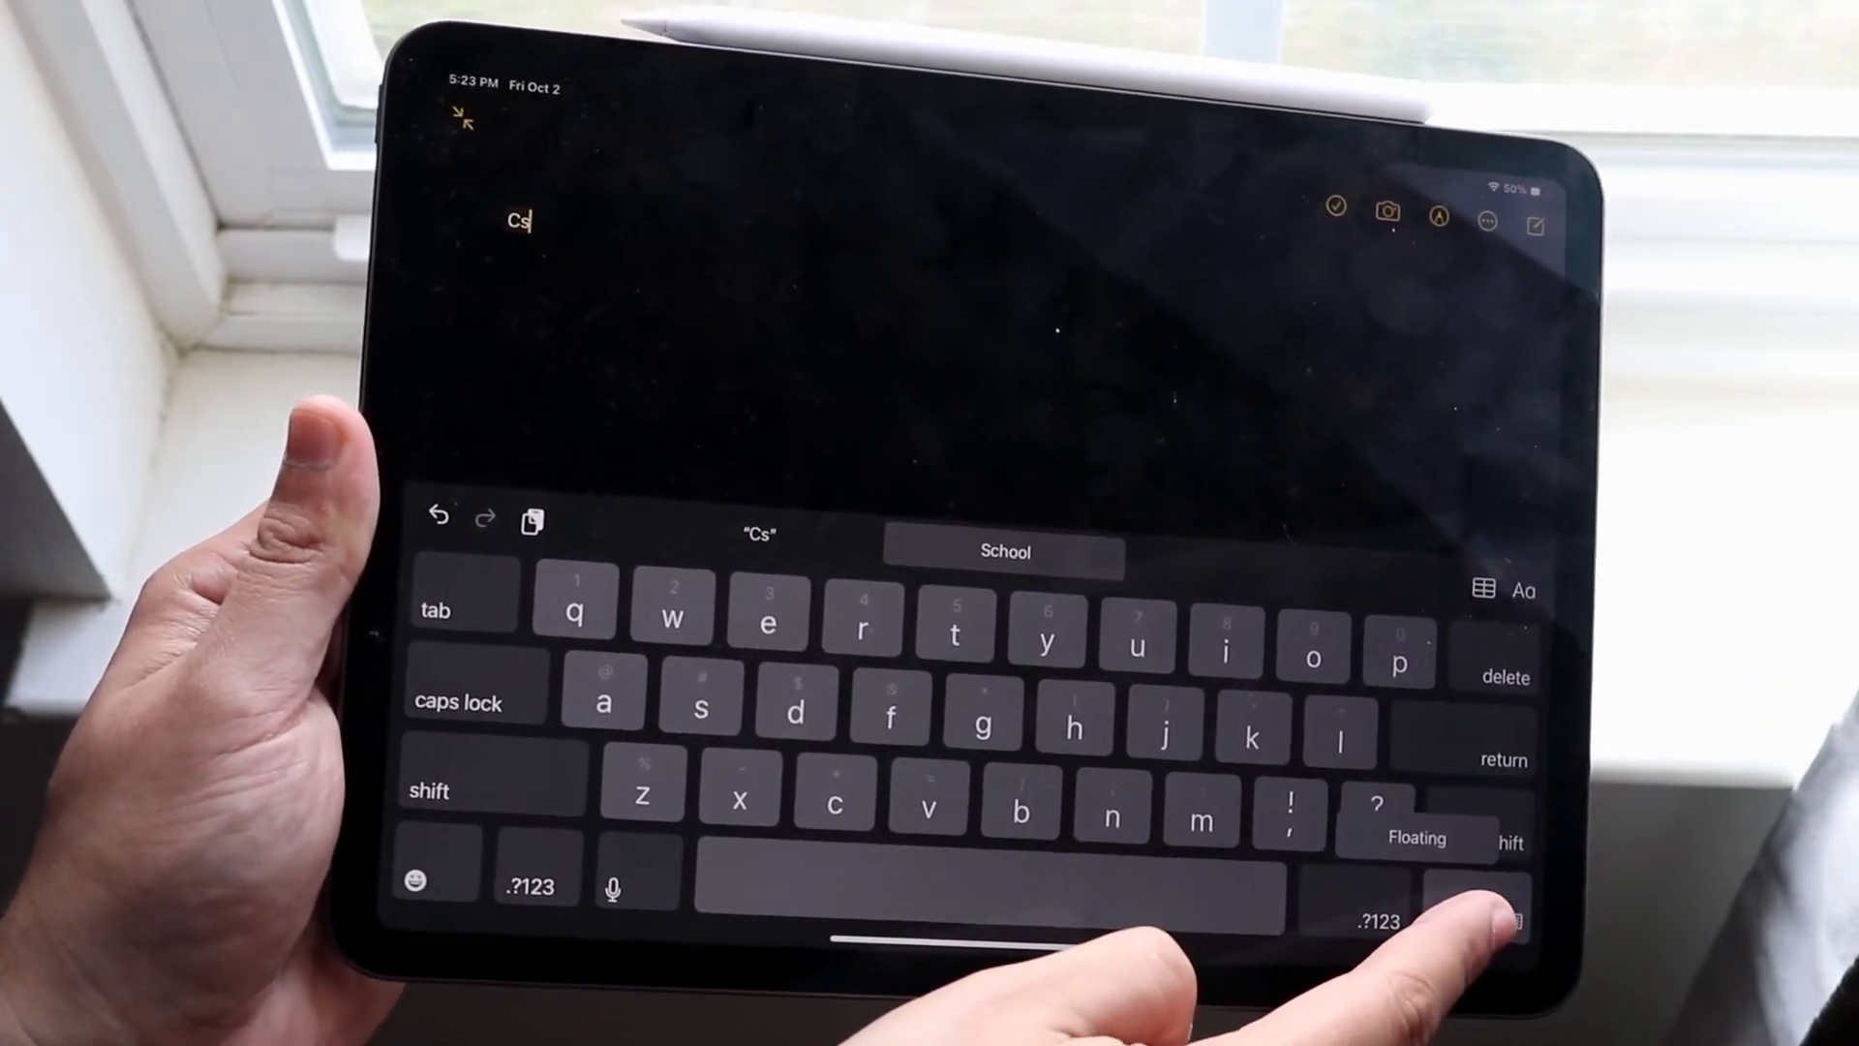
Switch to the compact floating keyboard and continue typing 'School does can he'.
left_click(1477, 919)
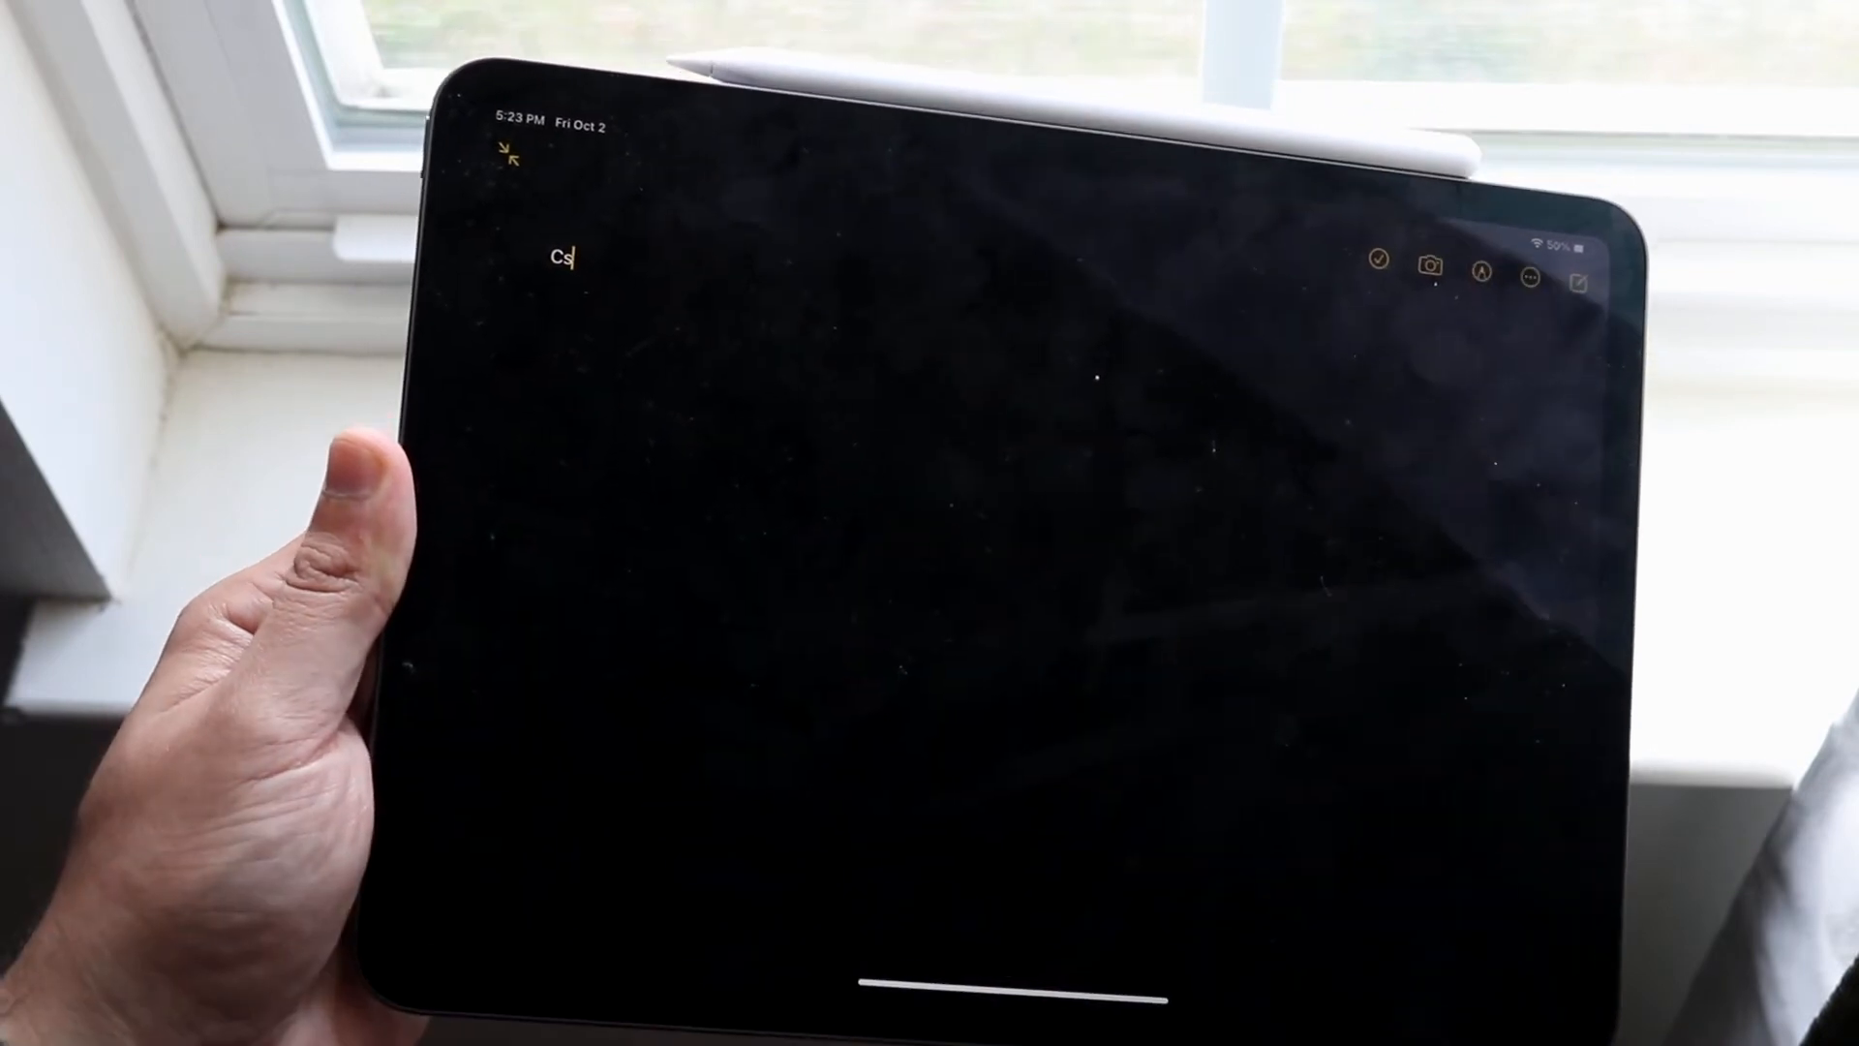
type("School does")
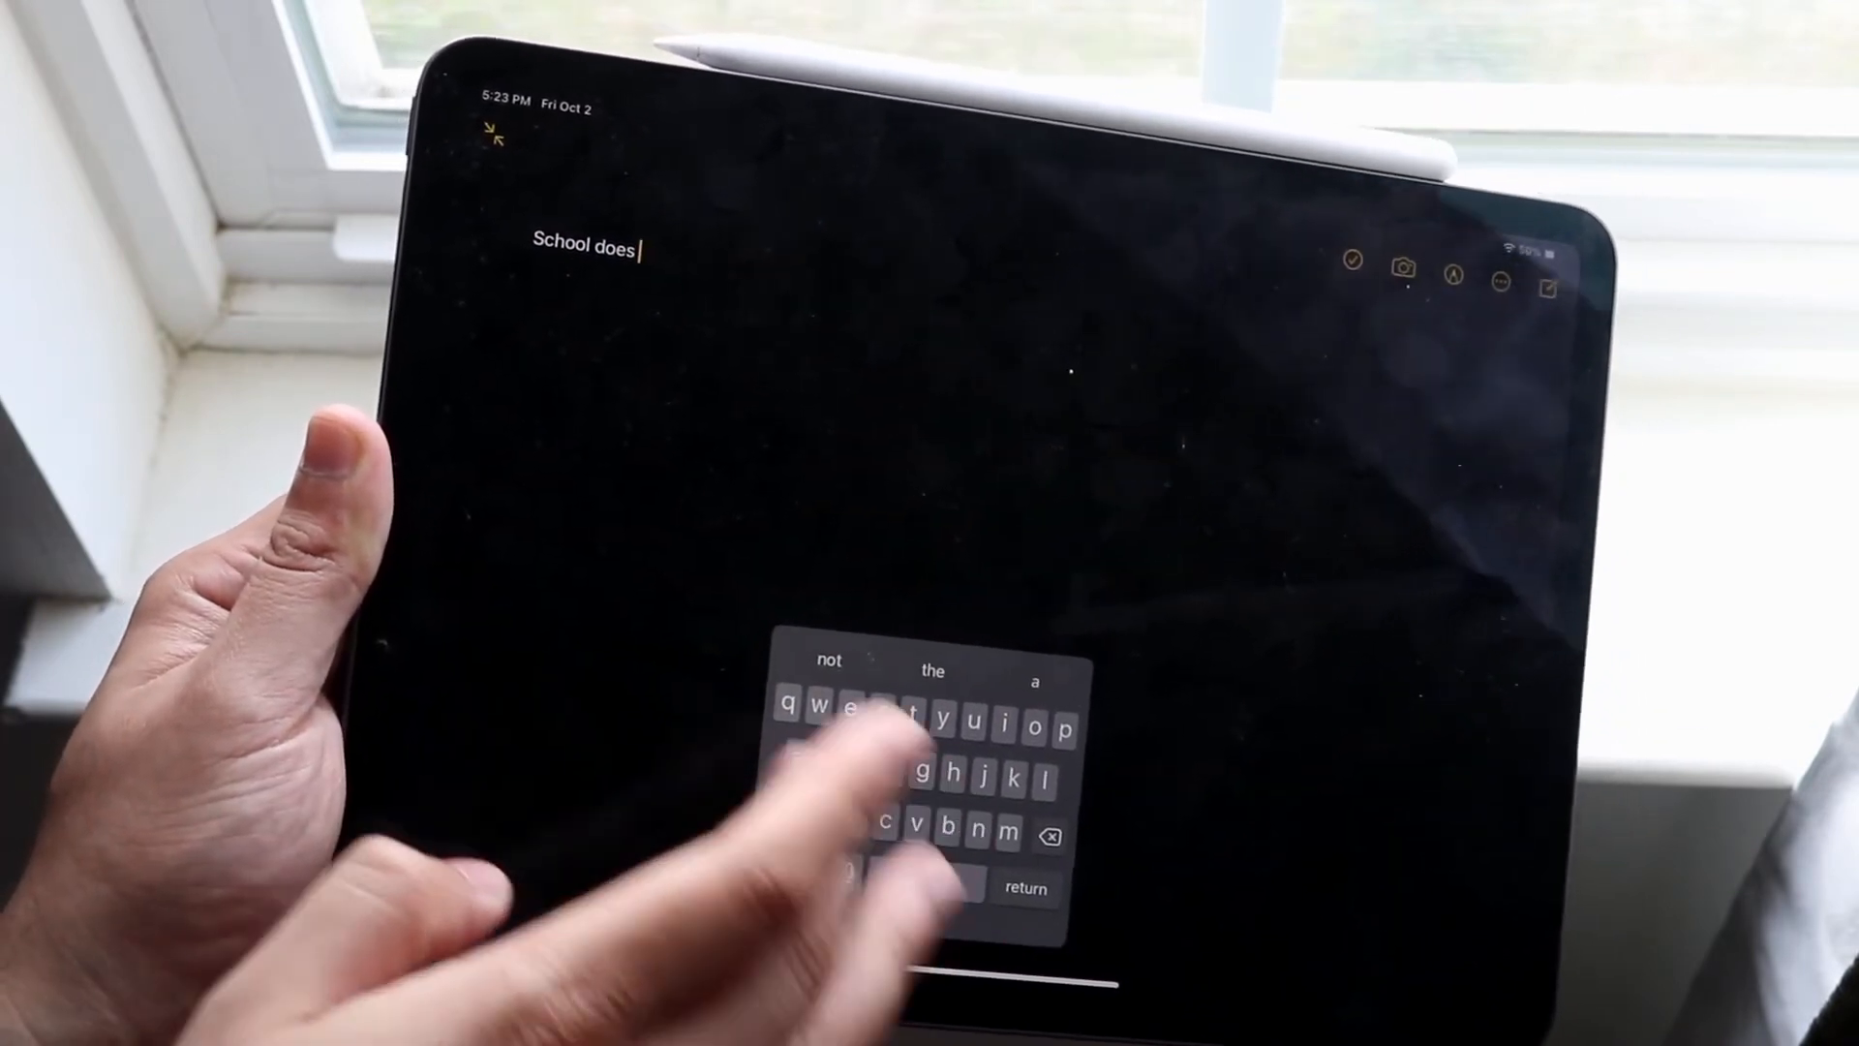
type("can he")
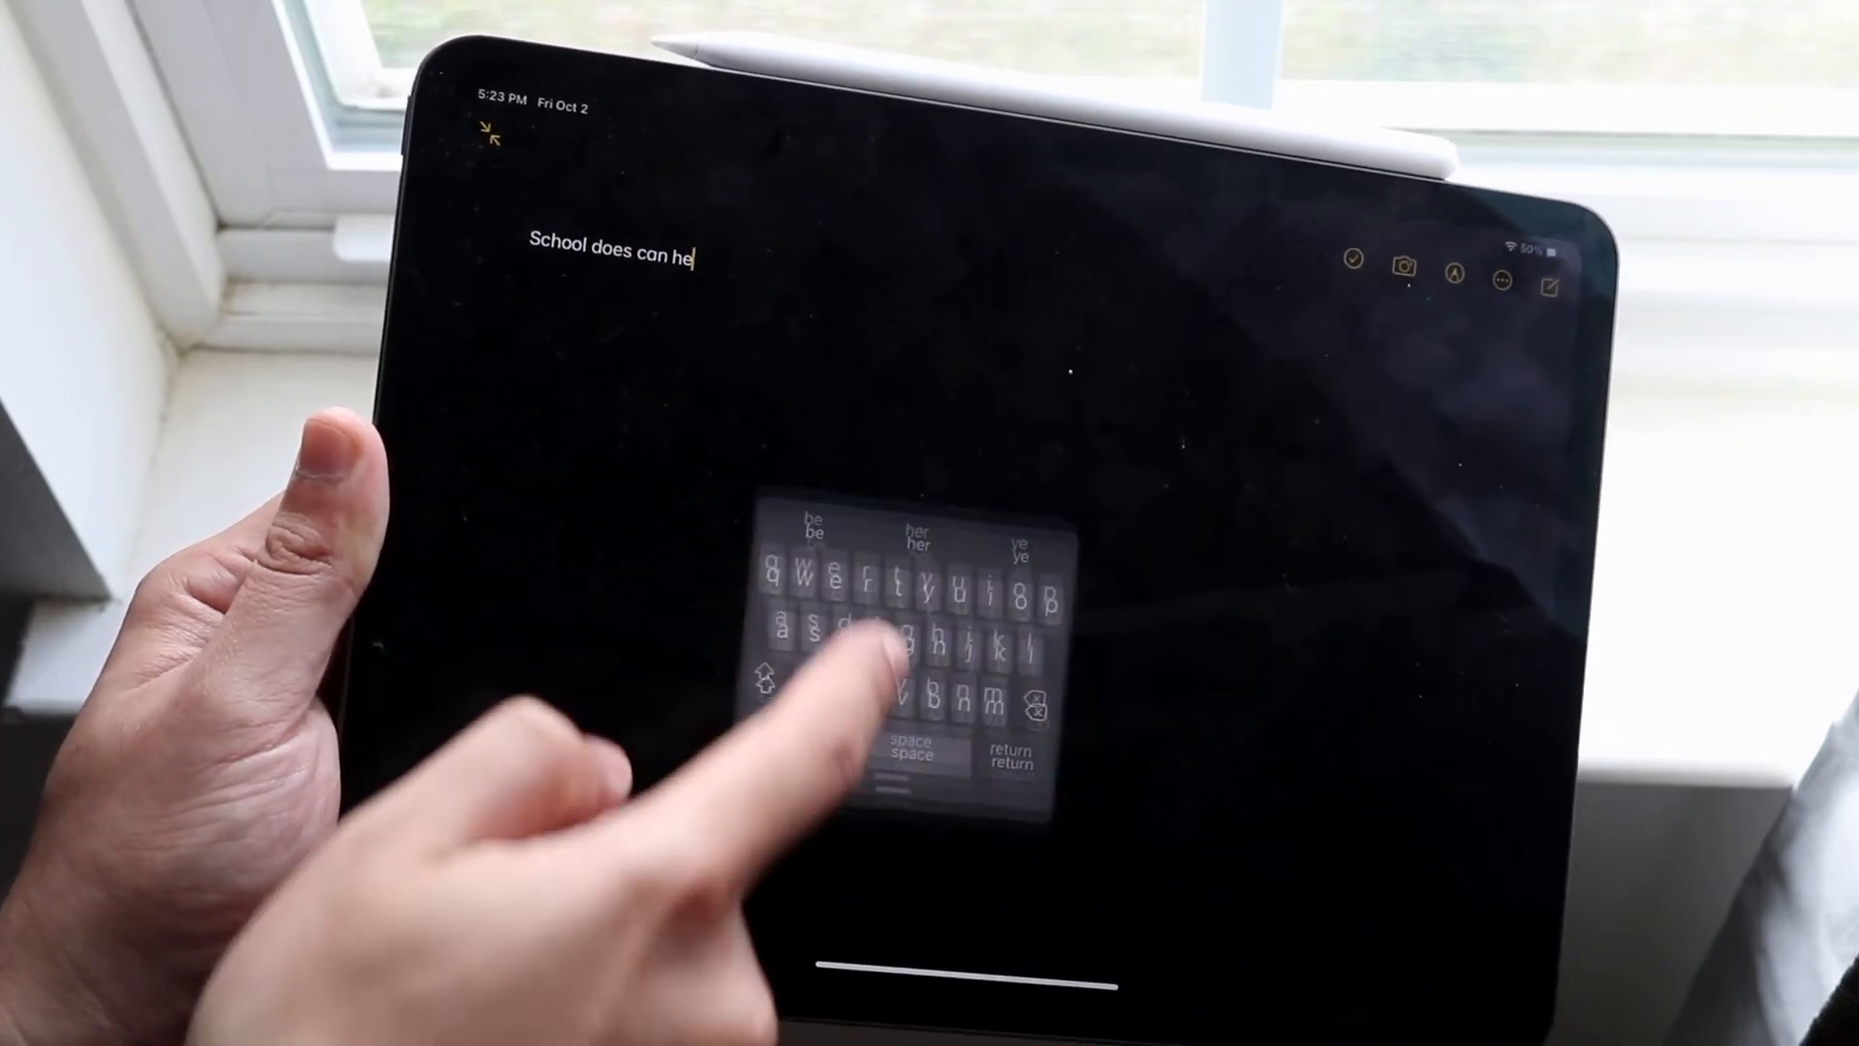